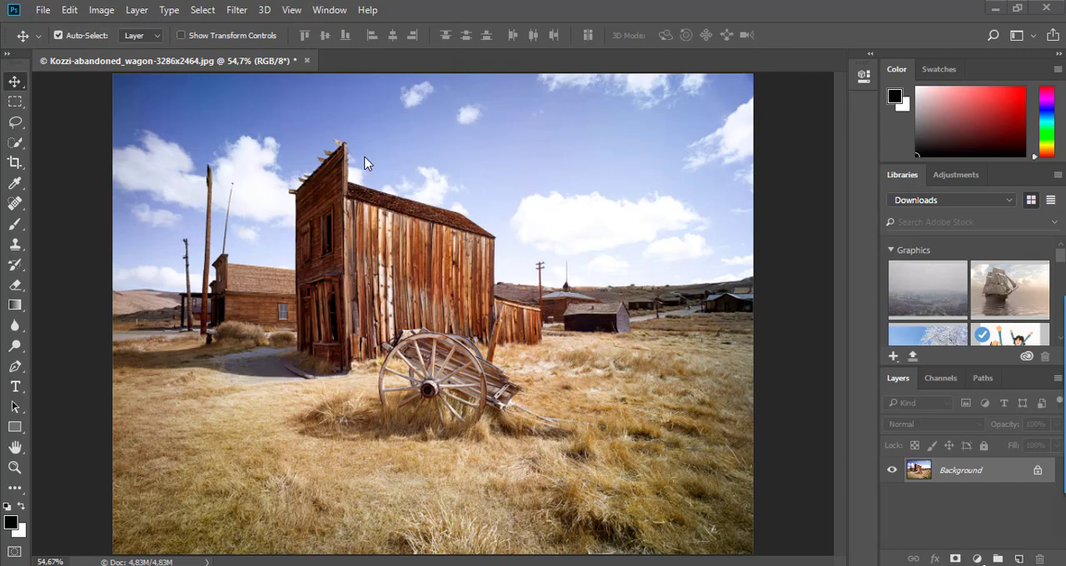
mouse_move(123, 125)
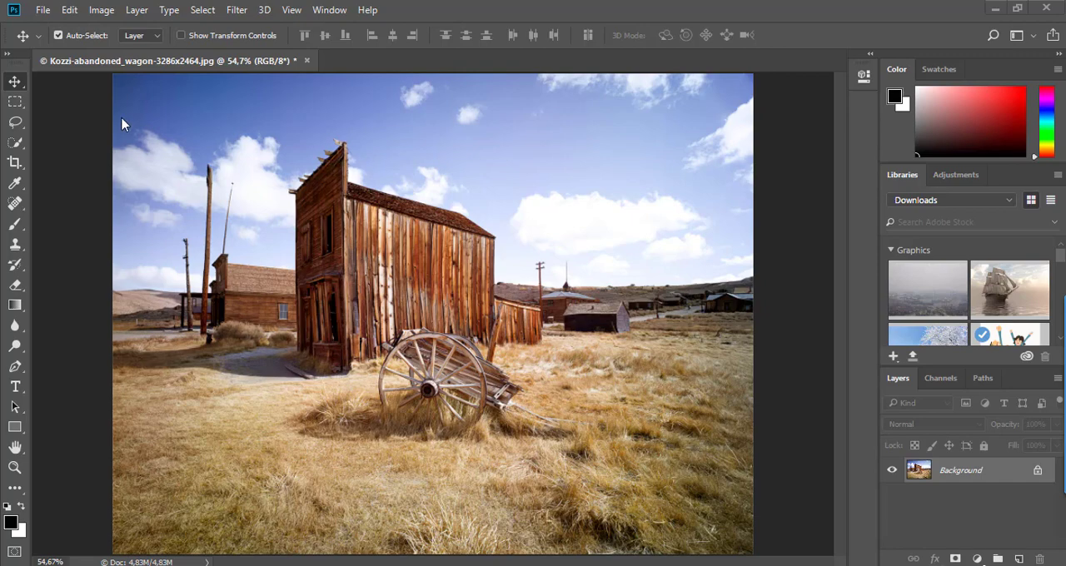
- Load the Black and White.atn action file from the desktop's Black and White Conversion Actions folder
click(43, 10)
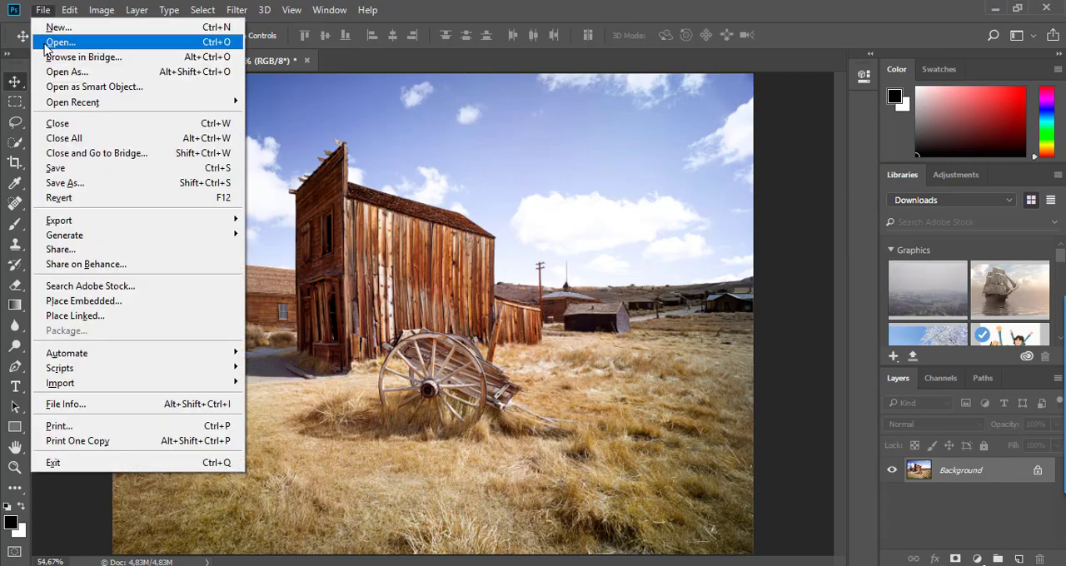
click(60, 41)
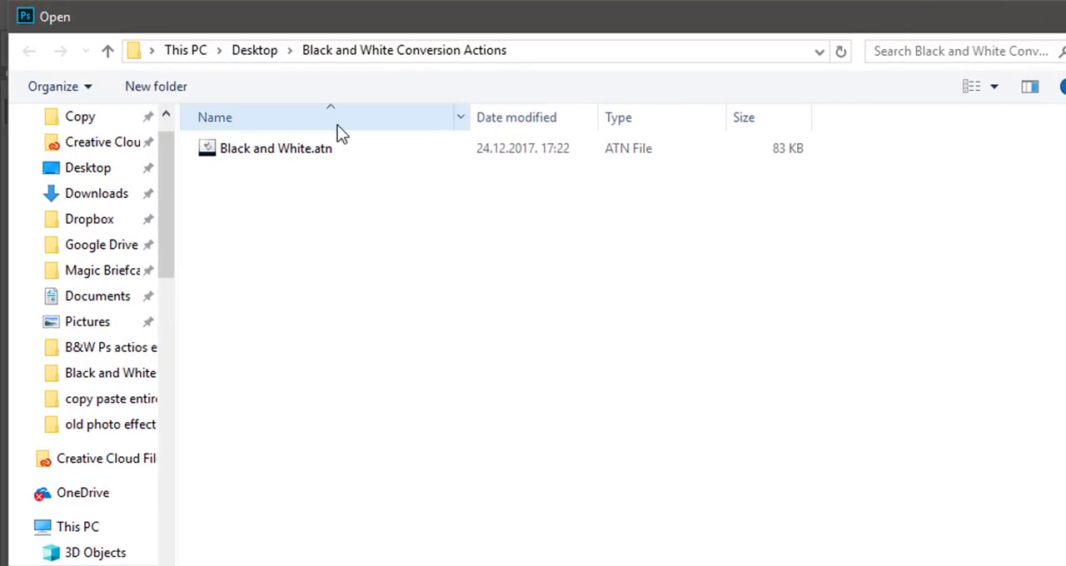
click(277, 149)
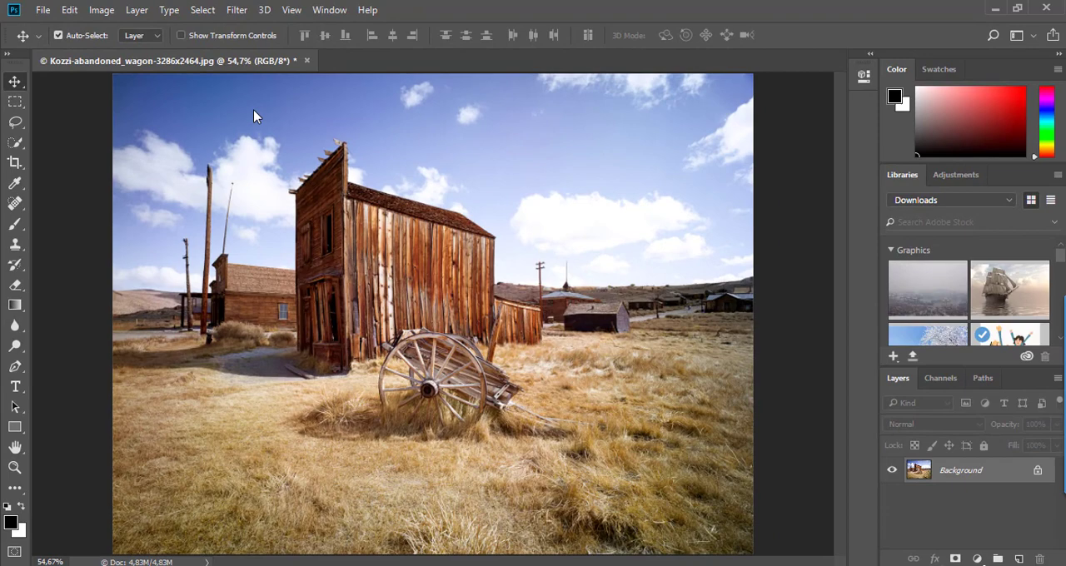
mouse_move(330, 10)
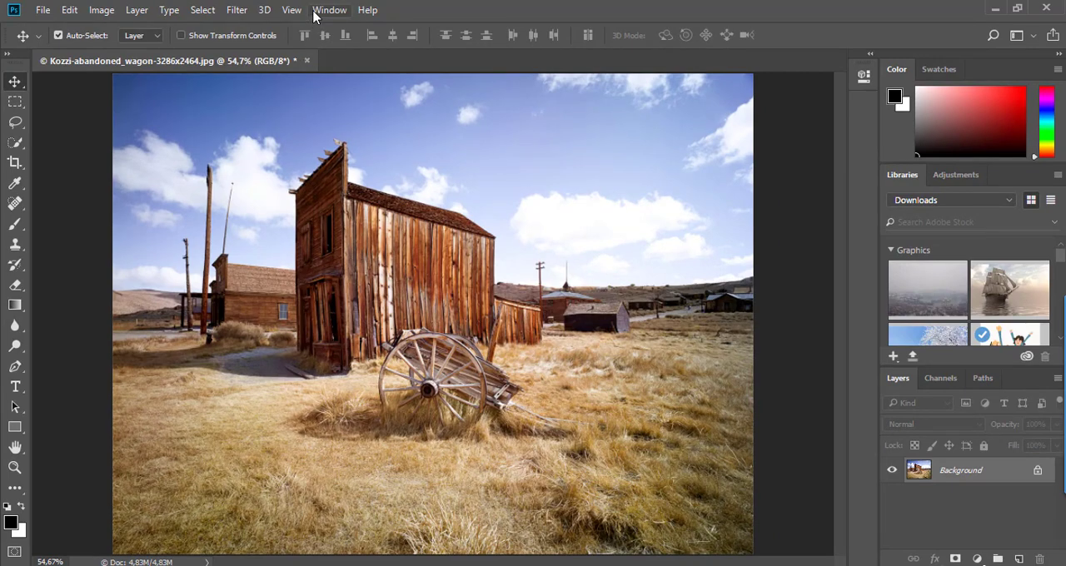
- Play all Black and White conversions on the wagon photo, dismiss the finish message, and show the History snapshots
click(330, 10)
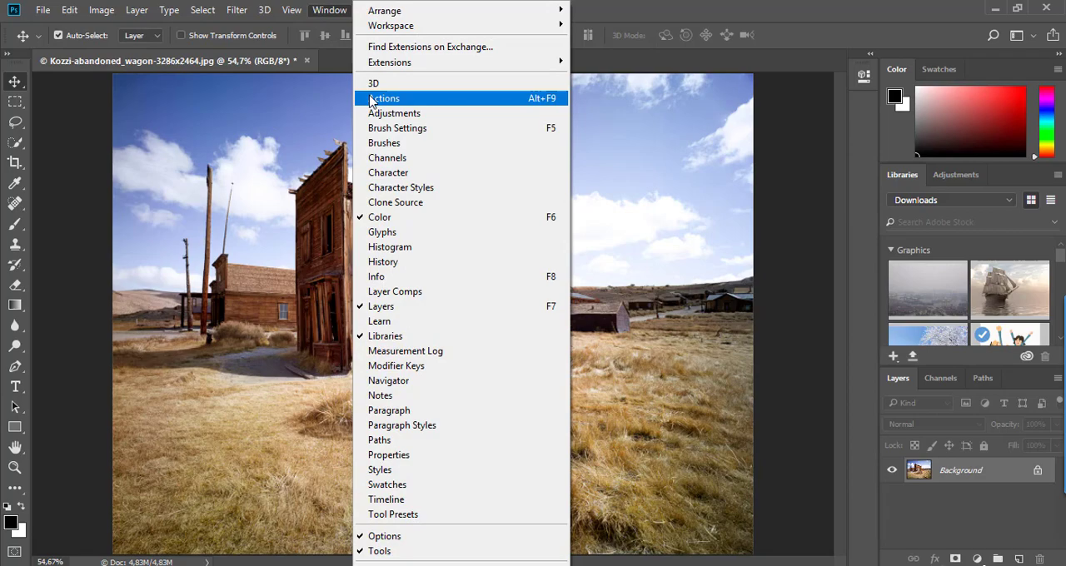
click(383, 97)
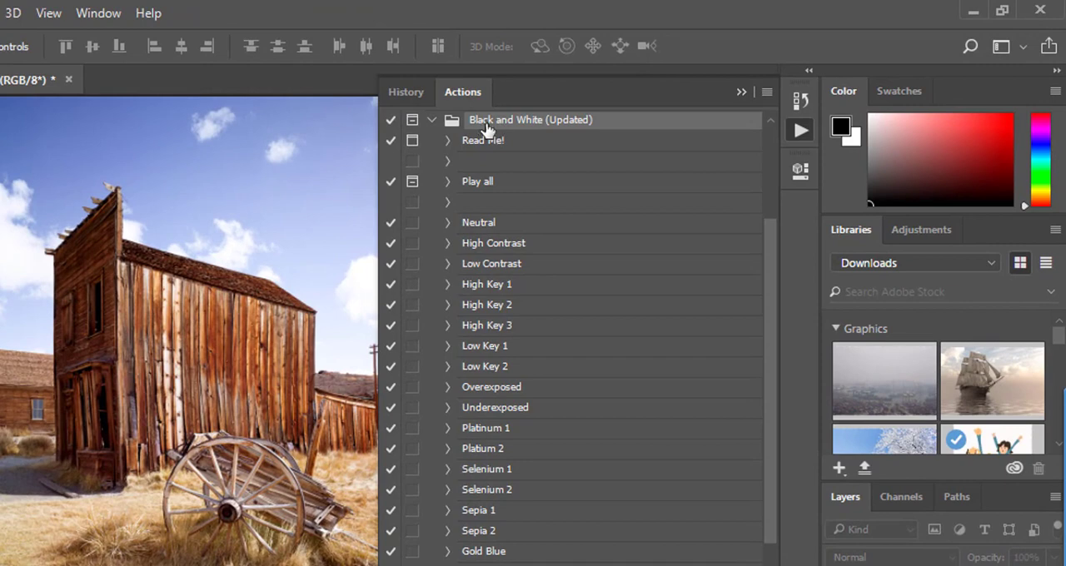
mouse_move(591, 125)
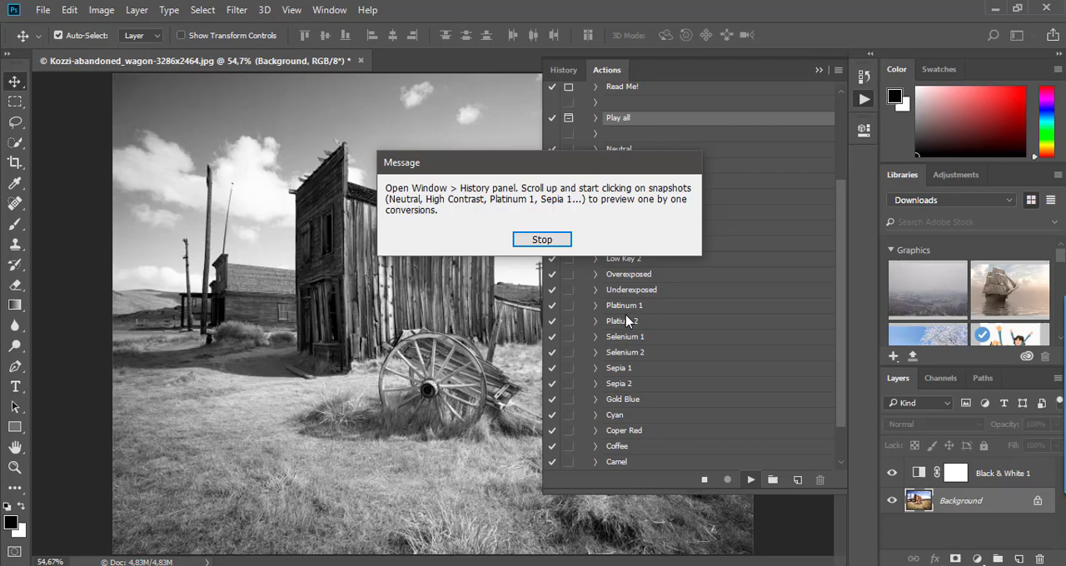
click(542, 240)
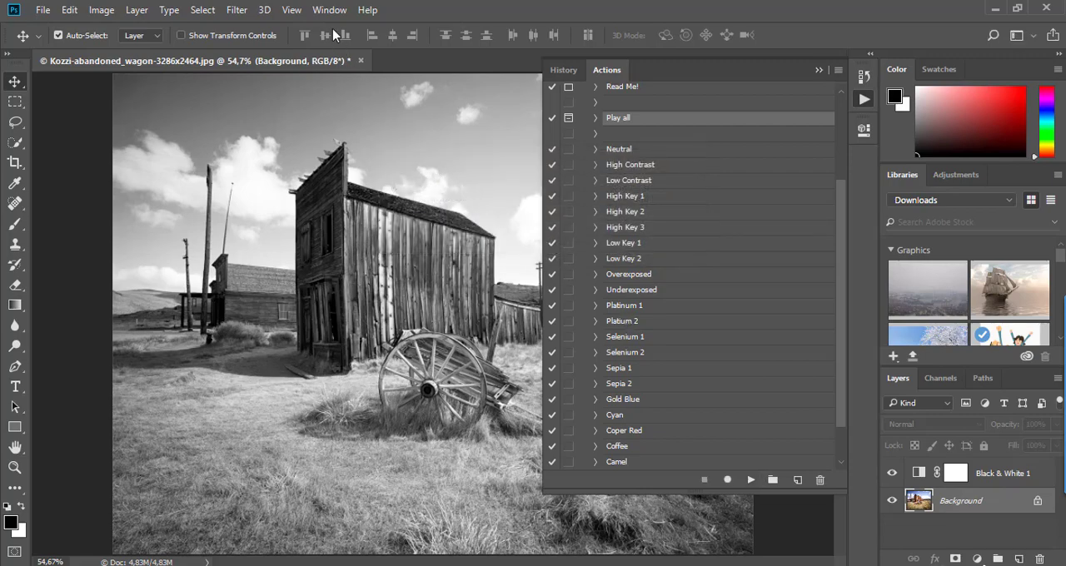
click(329, 10)
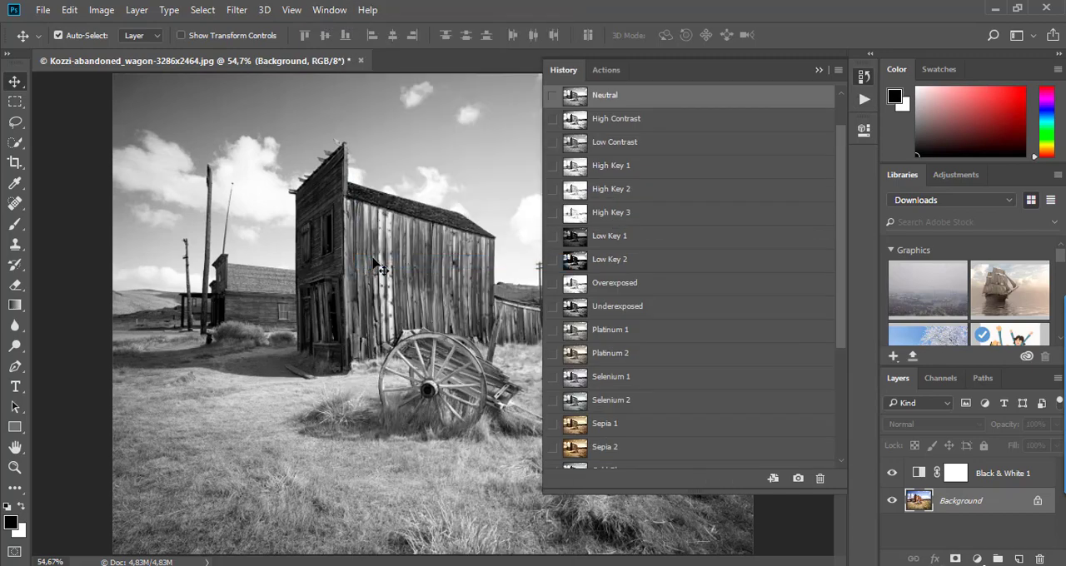
mouse_move(620, 246)
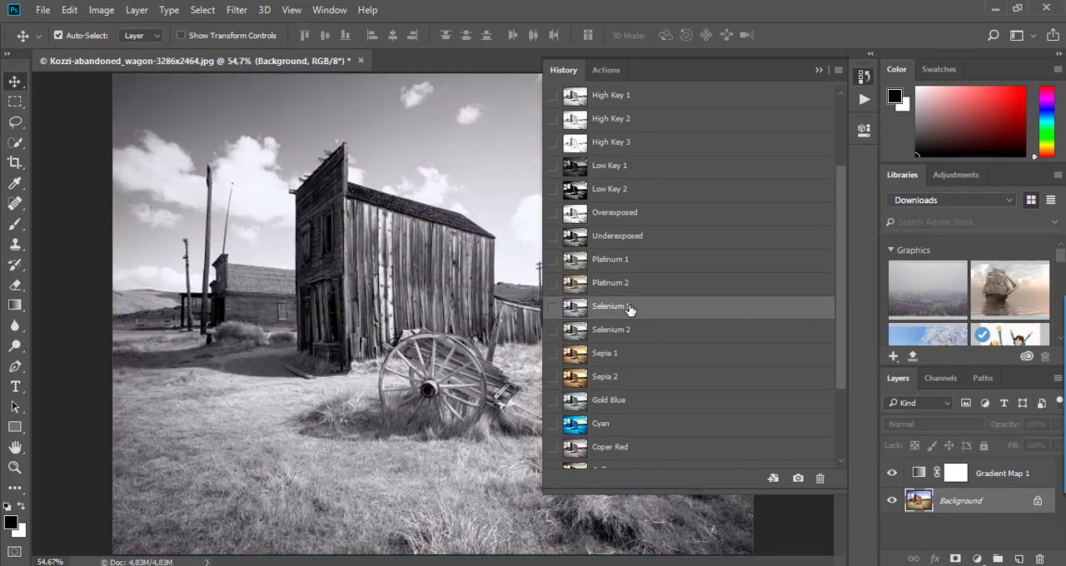
- Preview the Selenium 1 snapshot, then apply the Selenium 2 toned conversion to the photo
click(610, 330)
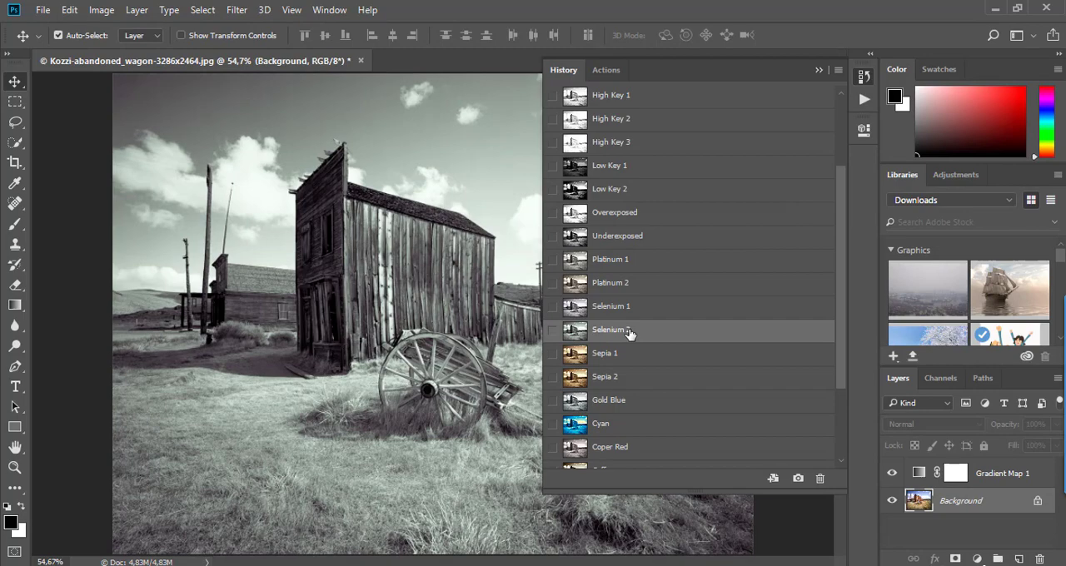
click(42, 10)
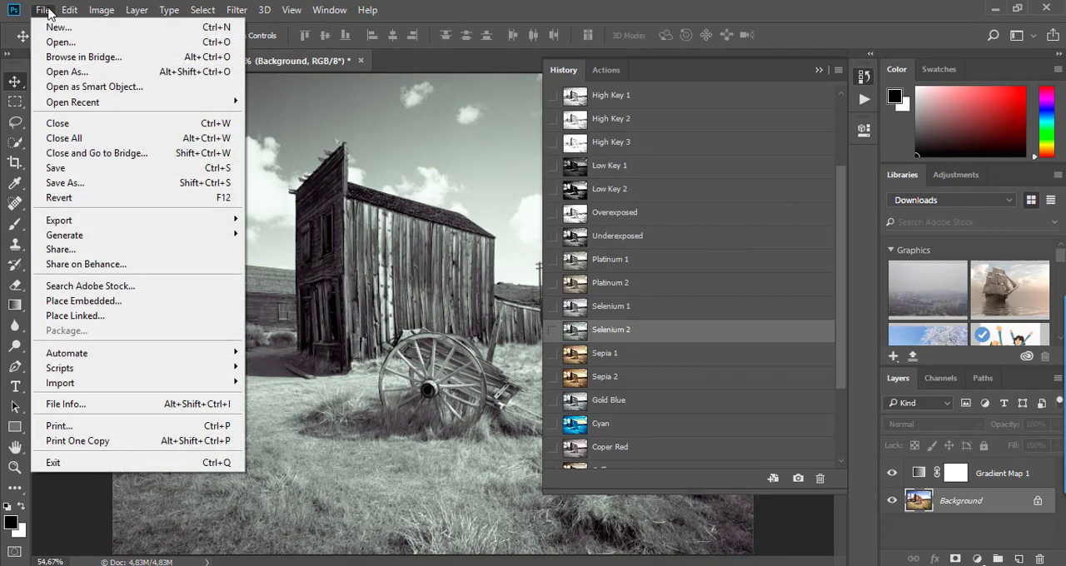
mouse_move(56, 167)
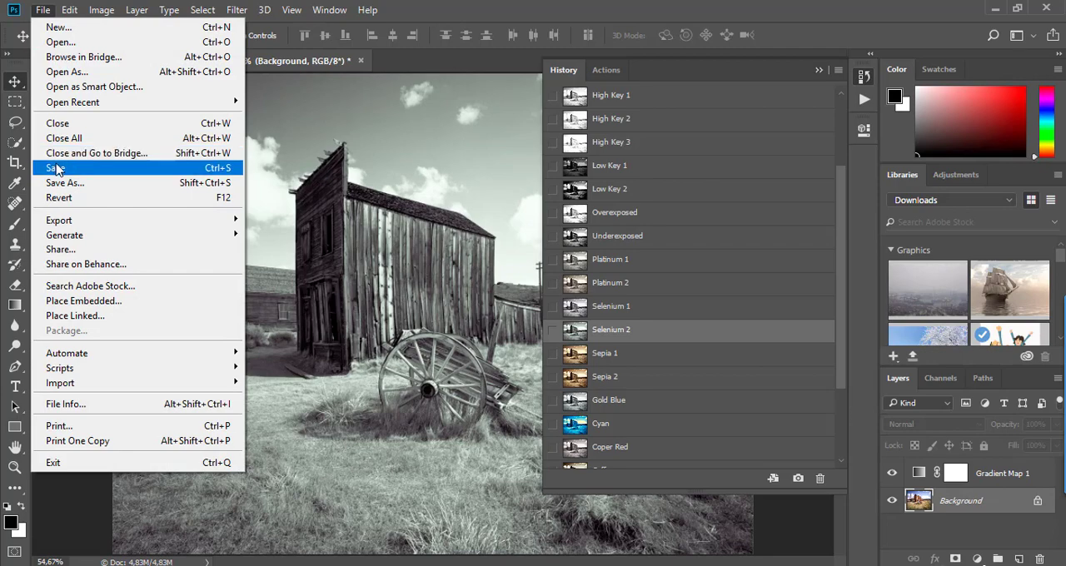
mouse_move(58, 220)
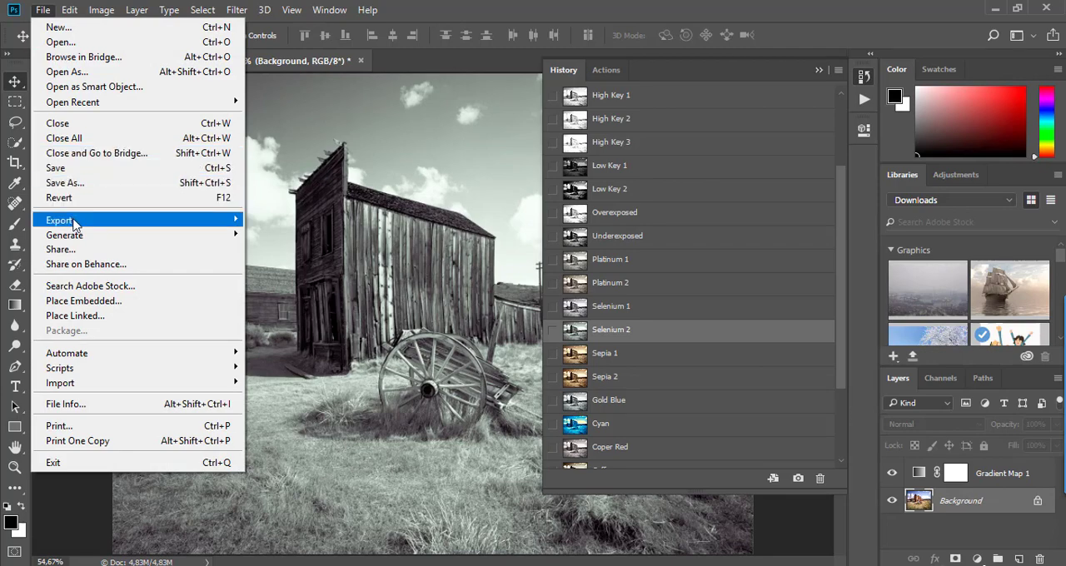
- Show the Export submenu options for the Selenium 2 toned image
click(58, 219)
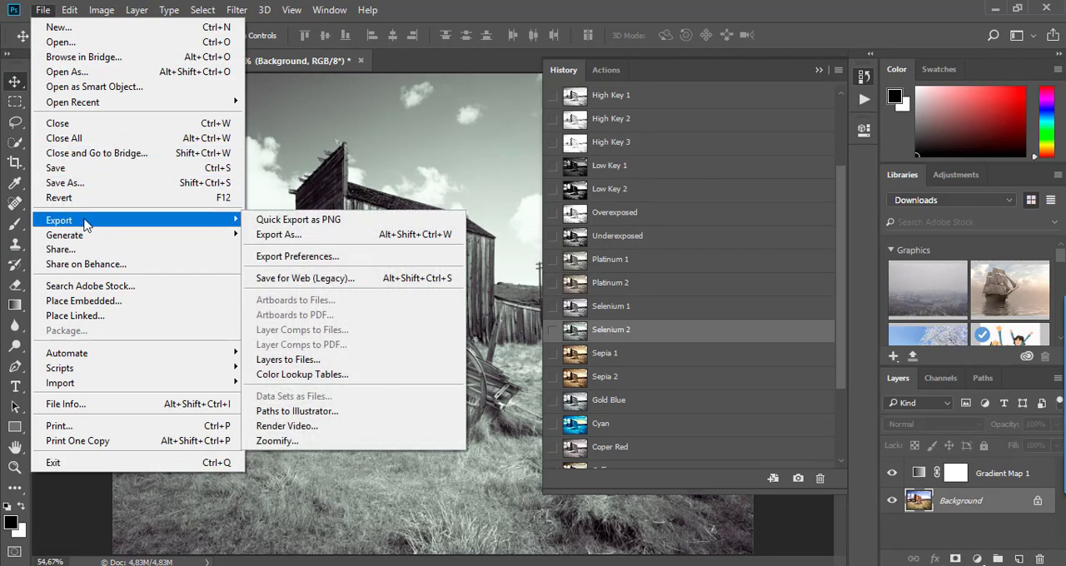